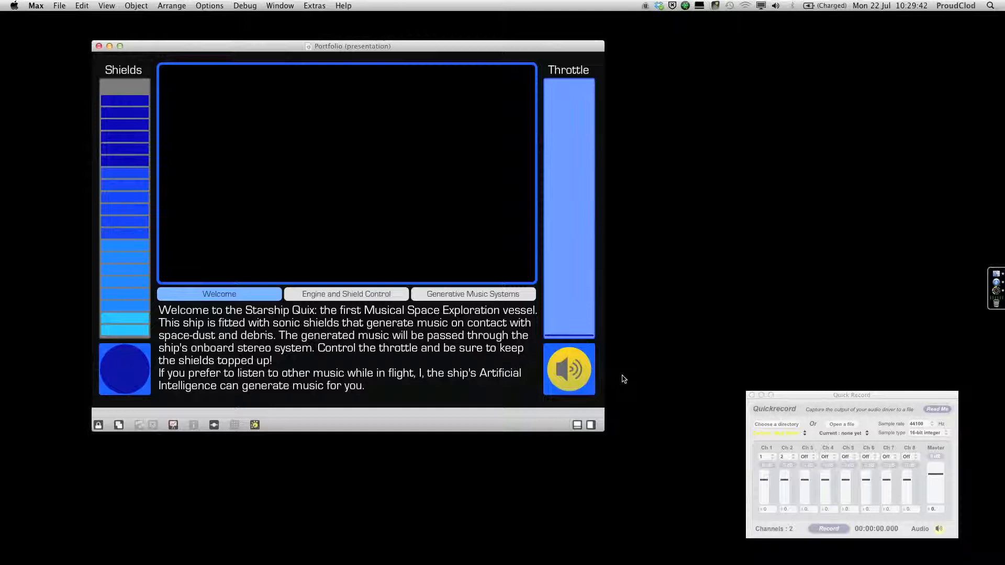
mouse_move(126, 84)
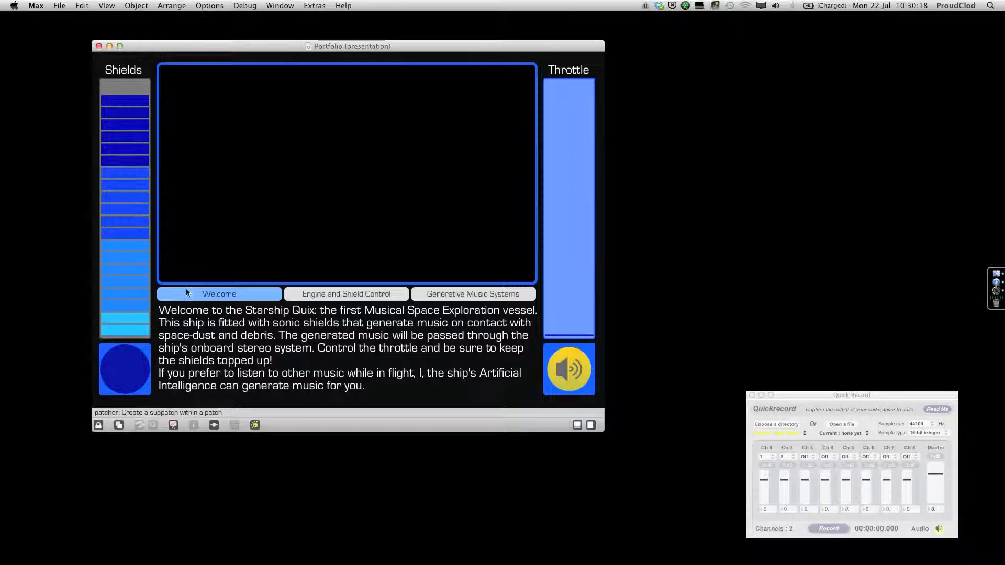
mouse_move(544, 153)
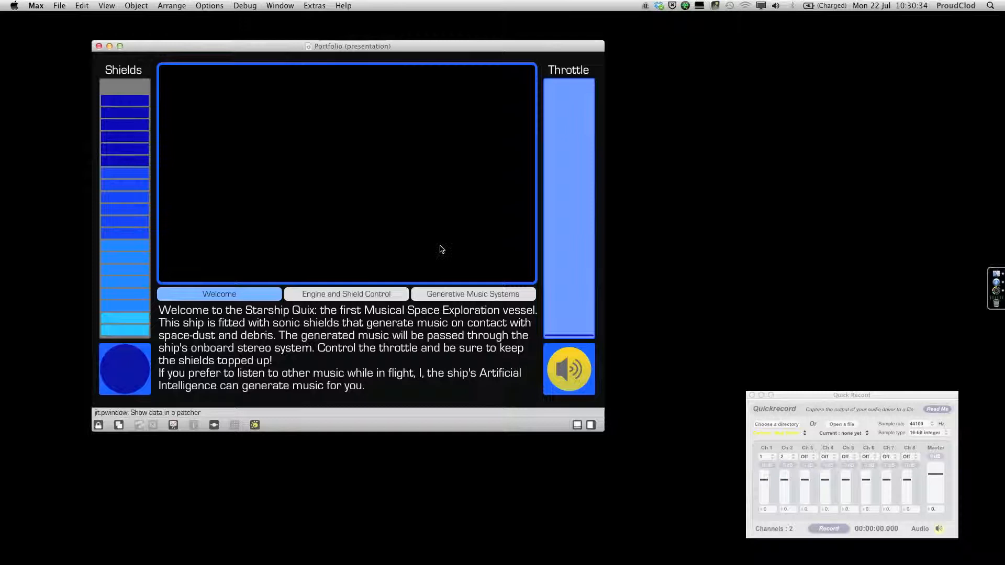
mouse_move(325, 265)
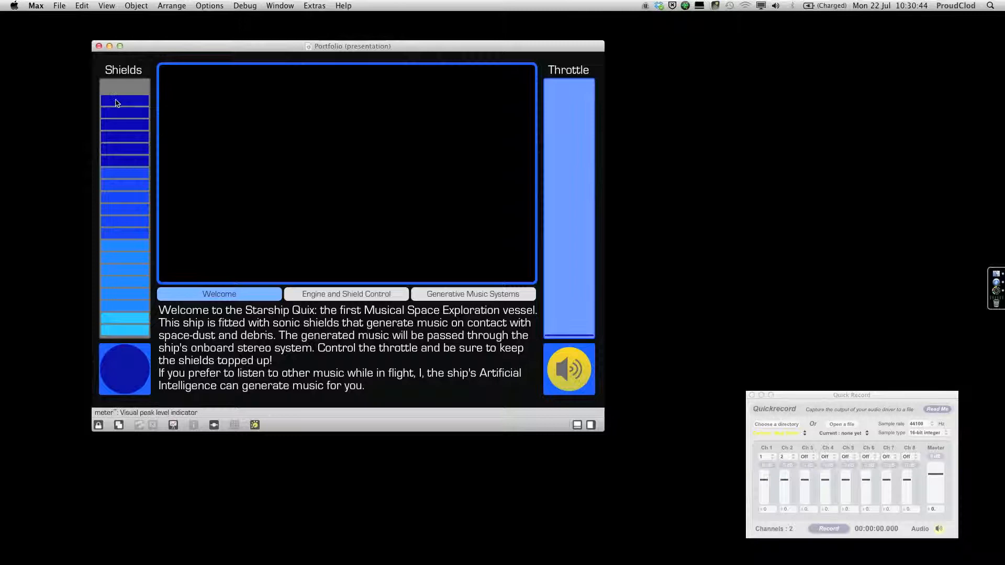
Switch the starship interface to the Engine and Shield Control page
left_click(346, 294)
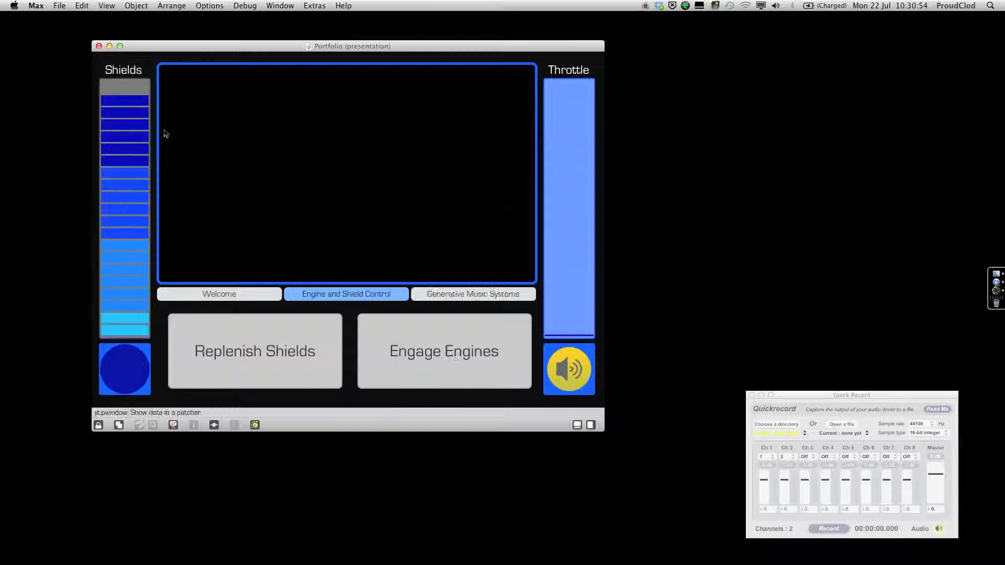
left_click(443, 351)
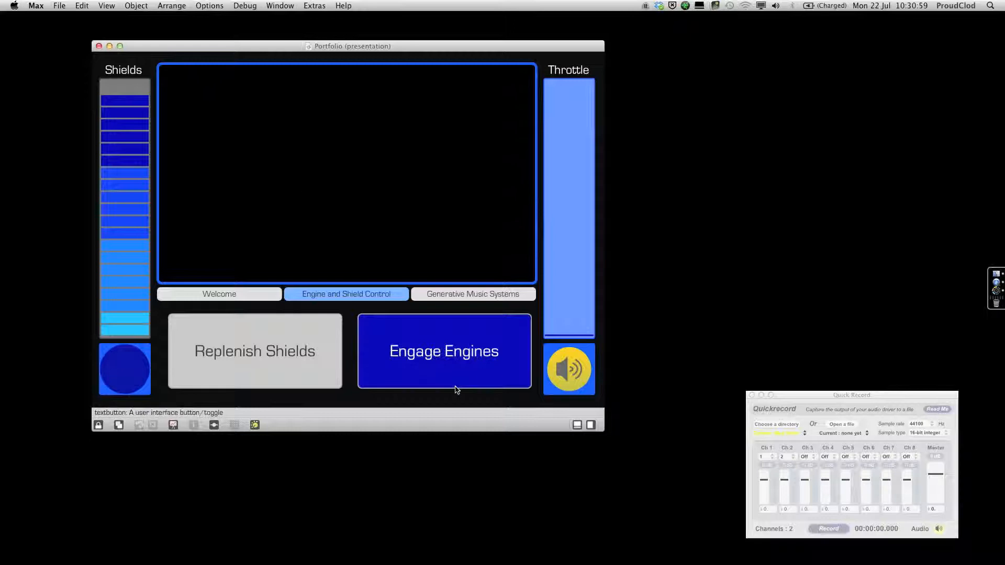
left_click(444, 351)
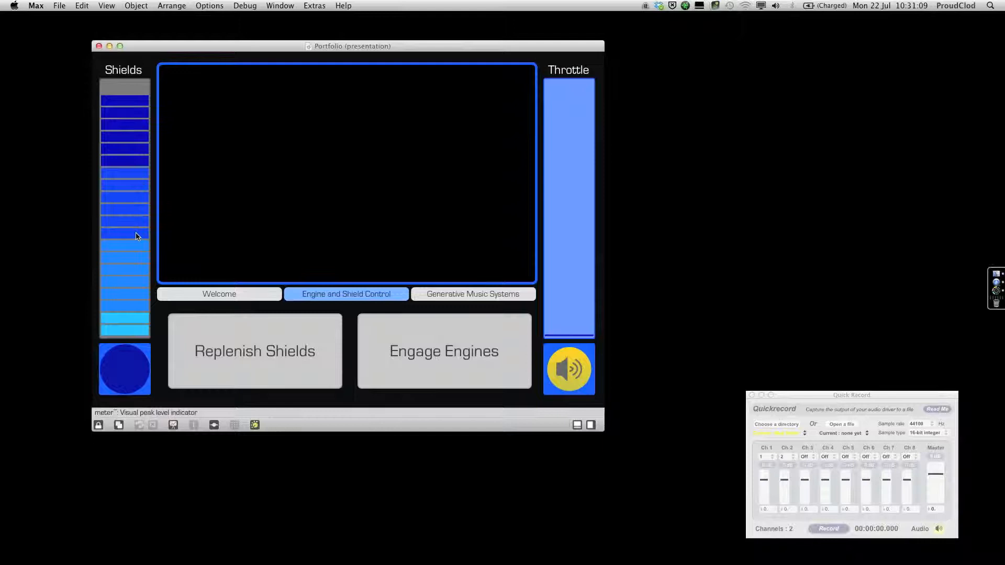
left_click(255, 352)
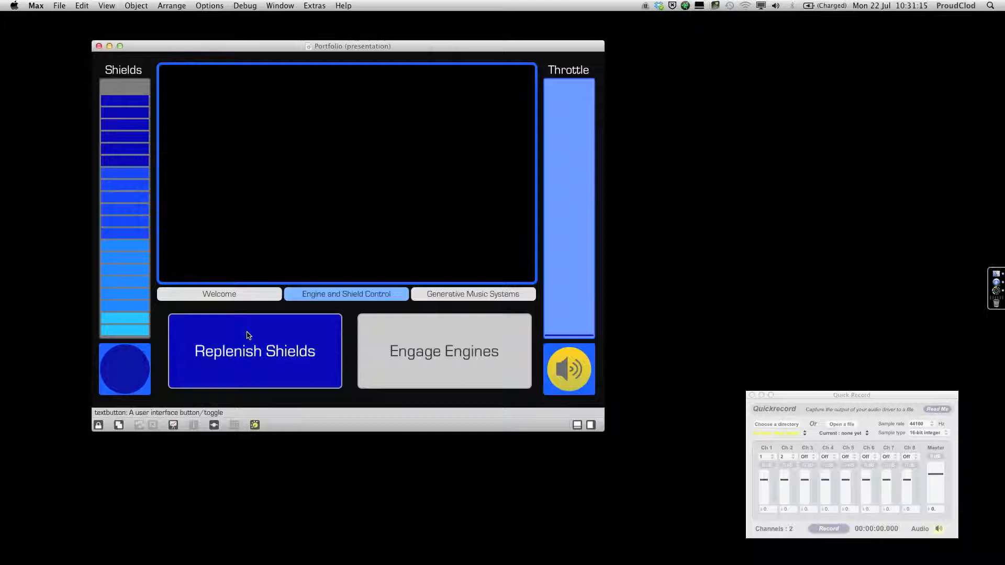
left_click(254, 351)
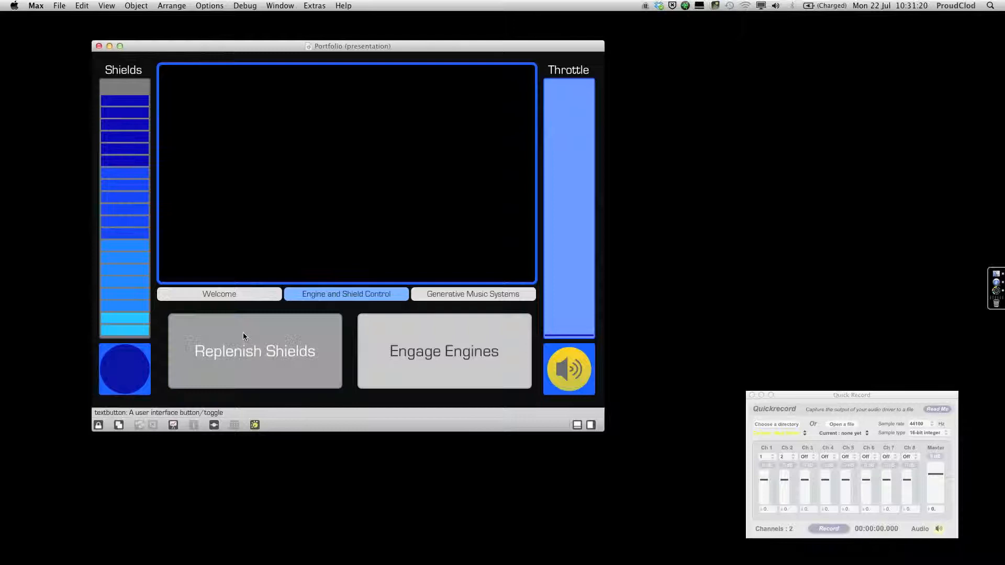
mouse_move(135, 90)
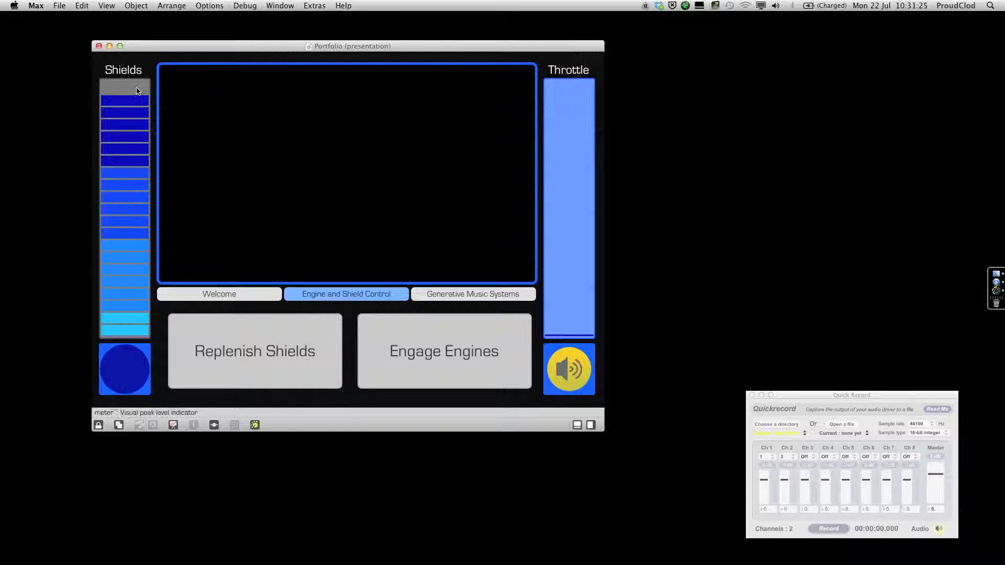
mouse_move(21, 244)
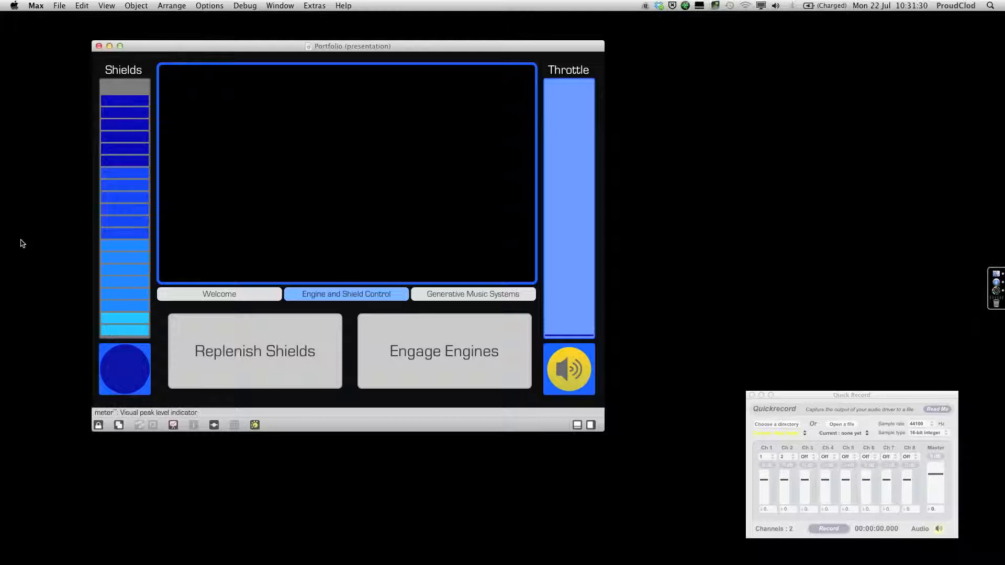
Leave Presentation mode to reveal the Portfolio patch's full object and cord network
left_click(253, 352)
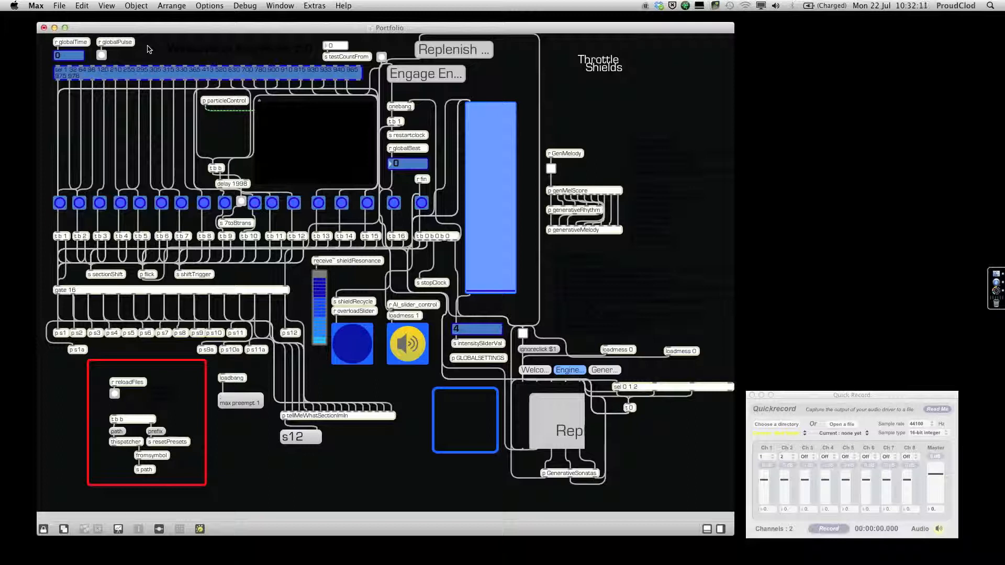
left_click(829, 529)
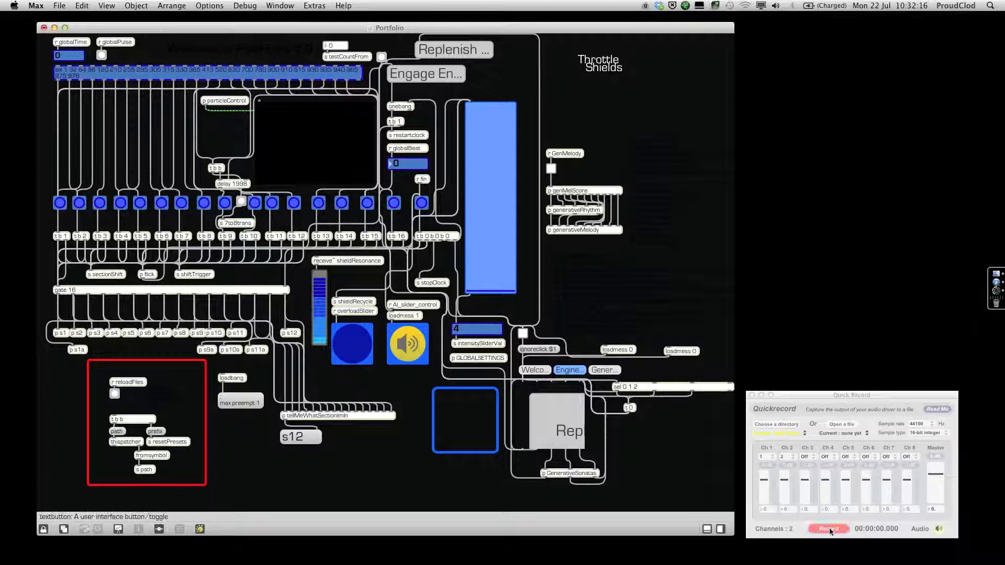
left_click(829, 529)
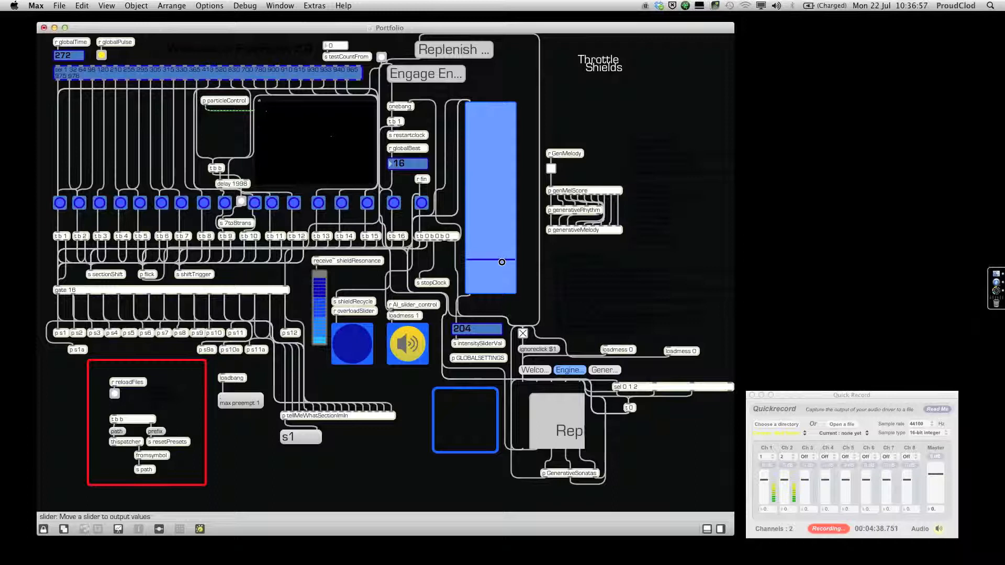
left_click(79, 202)
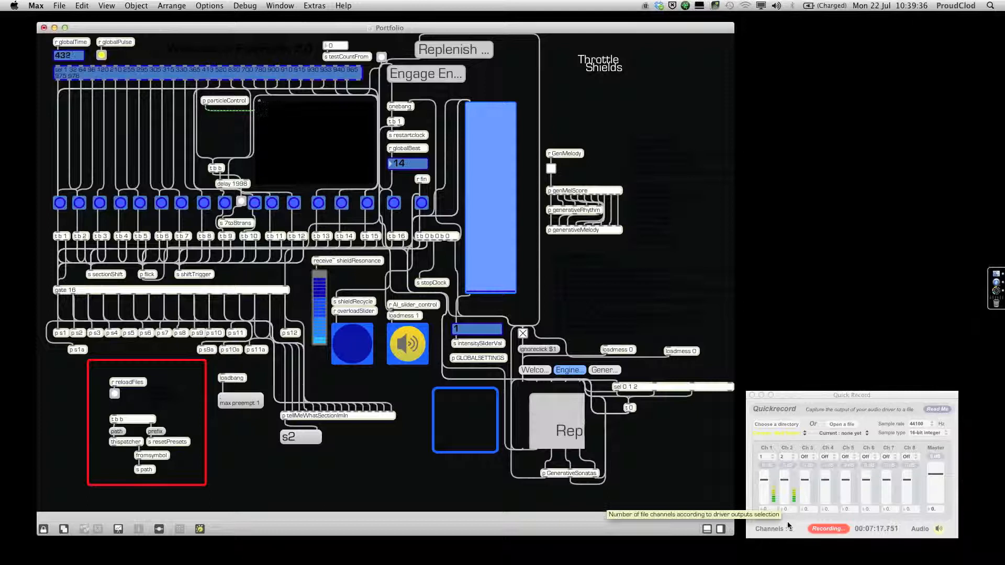
Stop the Quick Record audio capture at roughly 7:22 recorded
left_click(827, 528)
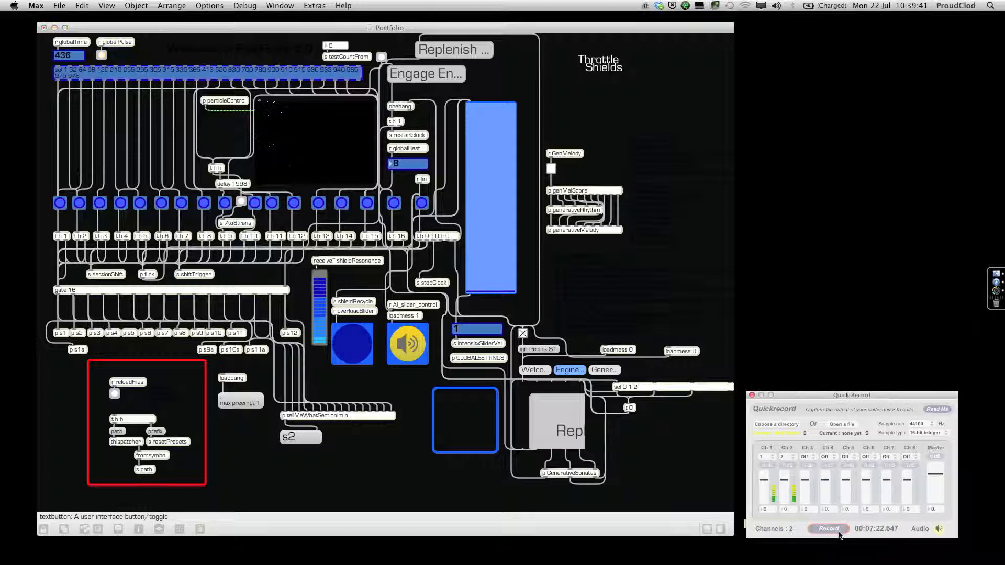